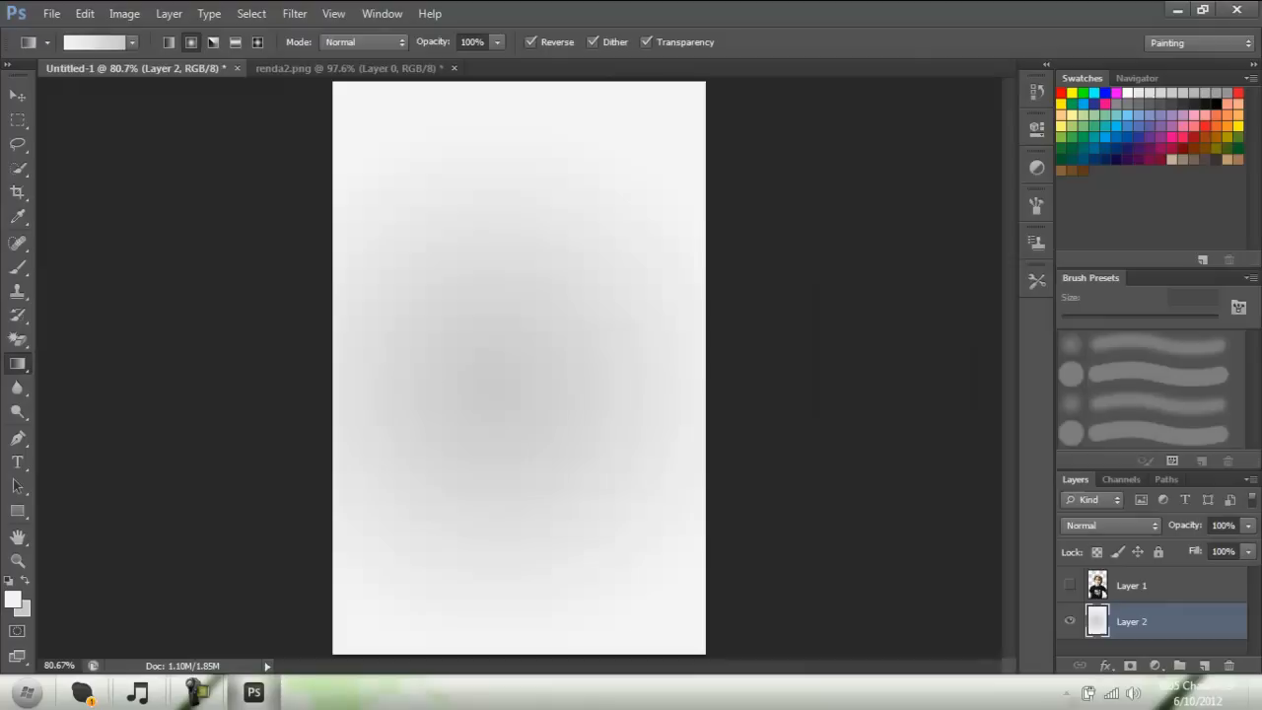
Step: Drag a reversed radial gradient from the canvas centre on Layer 2 for a soft gray-to-white background
click(1070, 584)
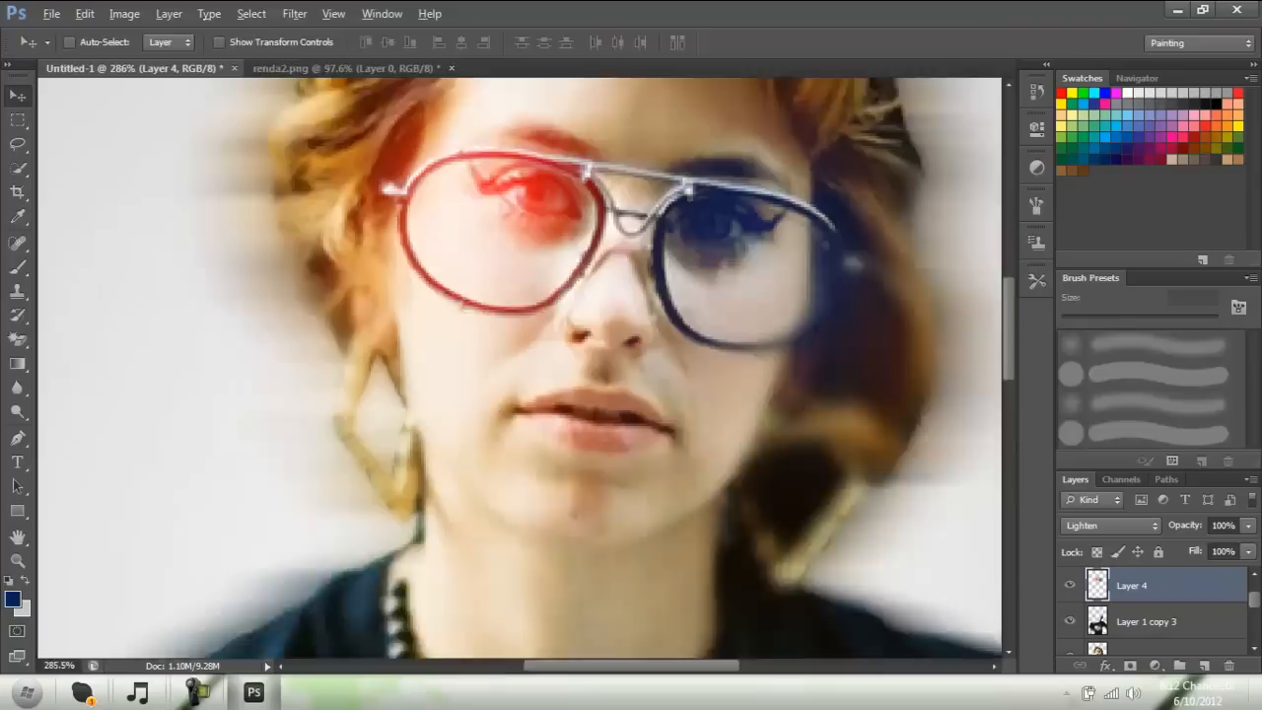
Step: Paint red over the left lens and blue over the right lens on a Lighten-mode Layer 4
click(85, 13)
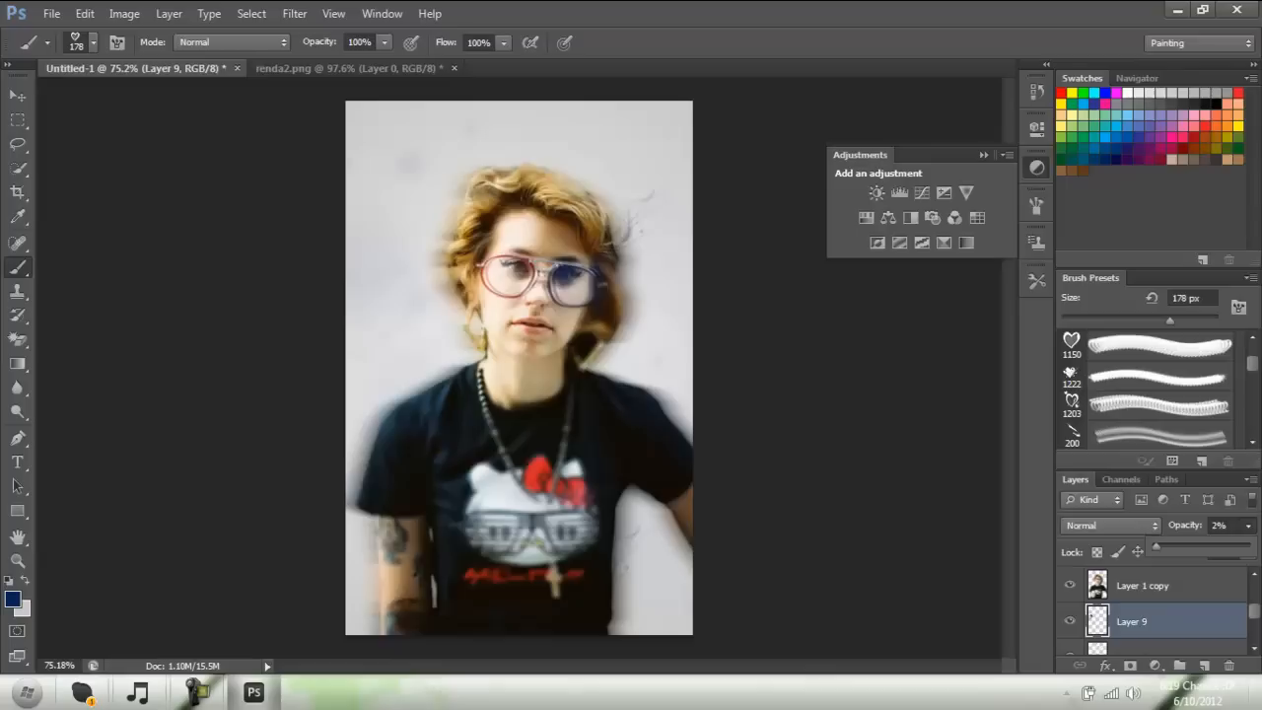
Step: Add another low-opacity layer and paint lightly over the portrait with a large textured brush
click(1159, 431)
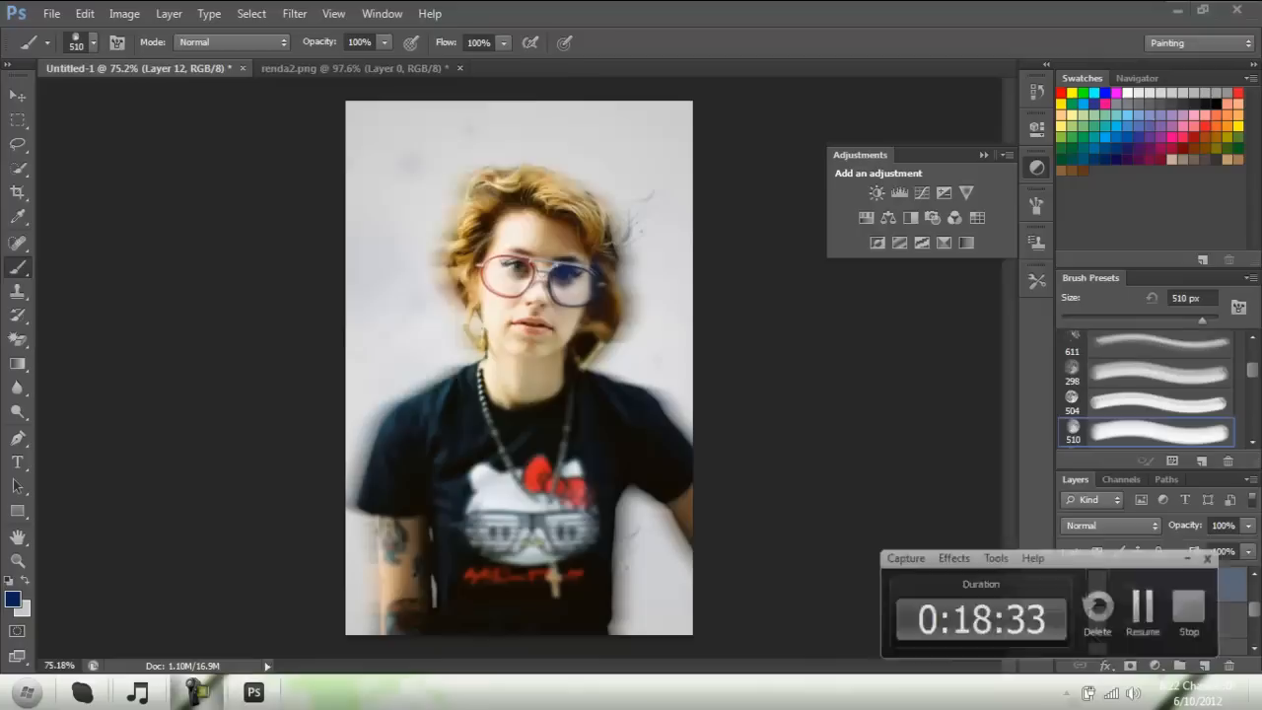